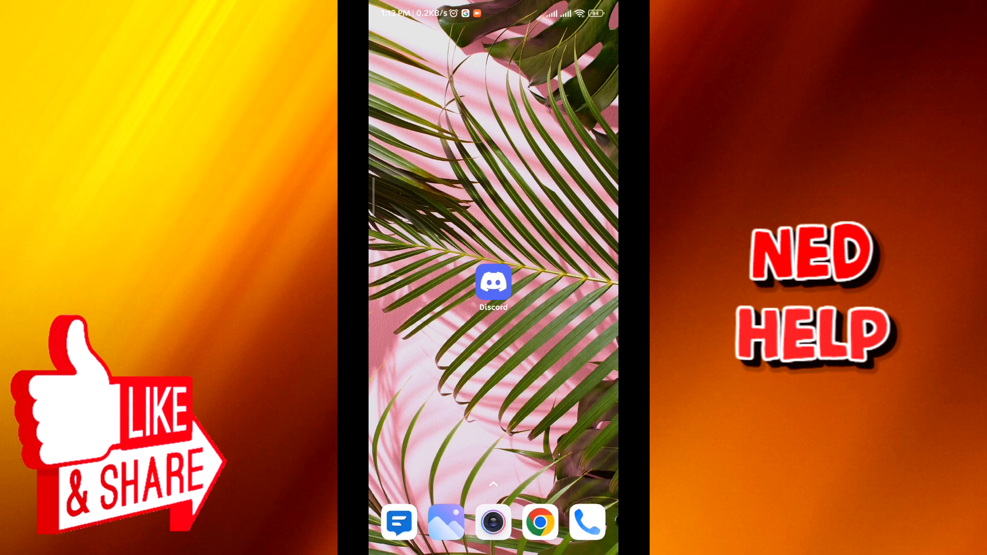
# Step: Launch Discord from the home screen, opening on the empty #sample channel
pyautogui.click(493, 283)
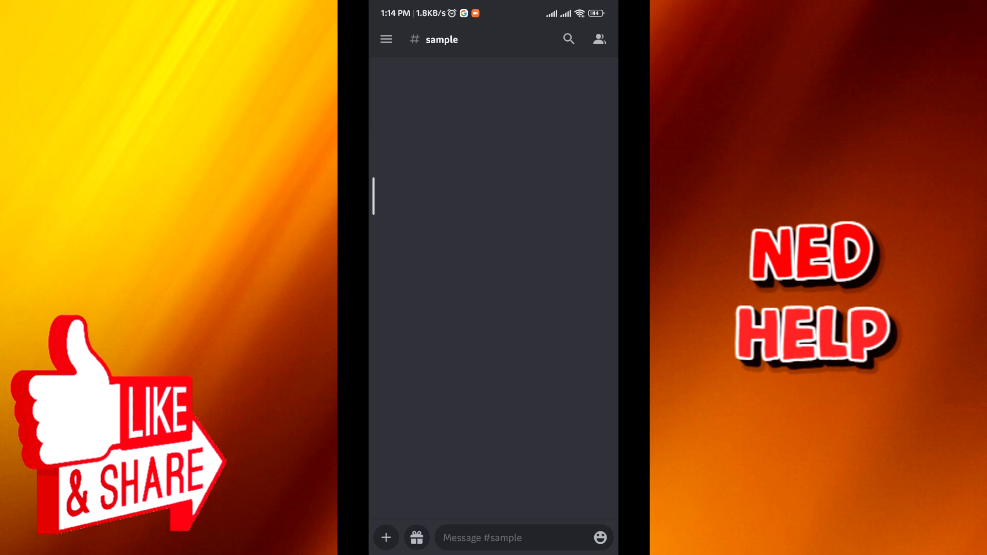
# Step: Switch to the #tuto channel and scroll its messages while stuck on Connecting
pyautogui.click(386, 39)
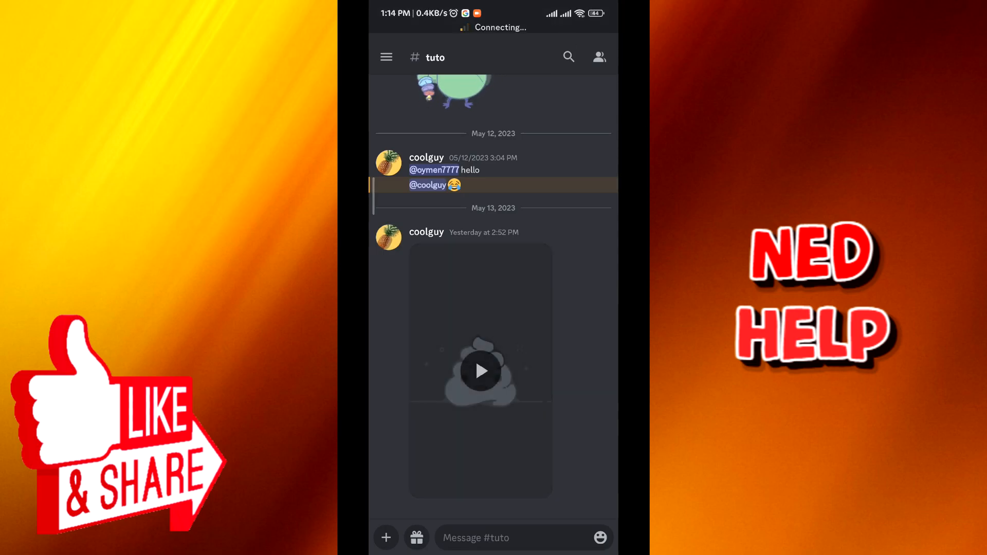
pyautogui.scroll(-3)
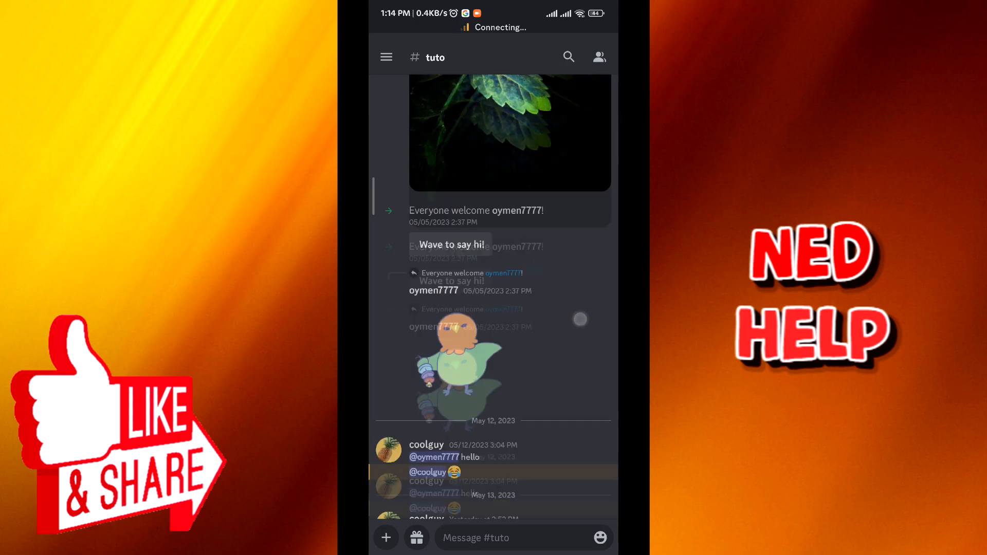
pyautogui.scroll(-3)
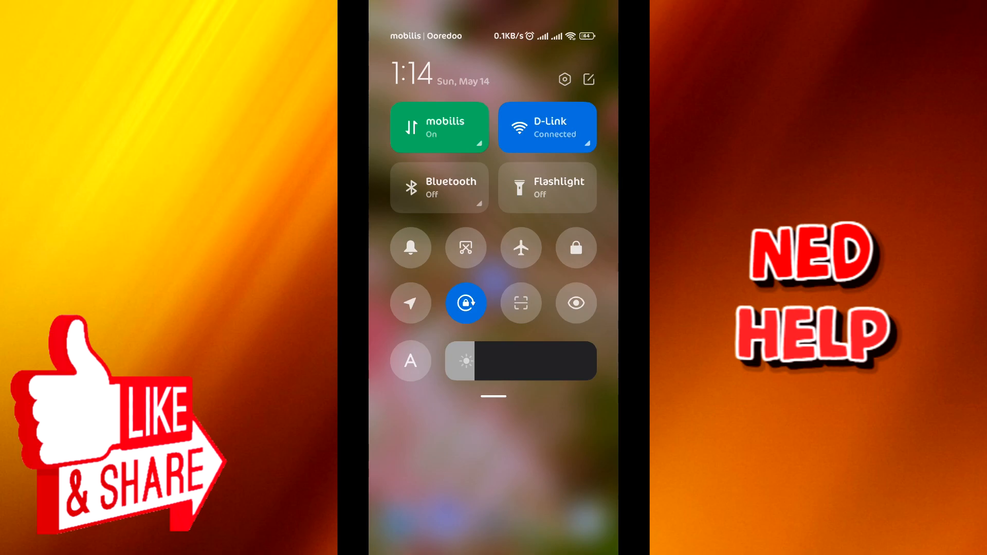
# Step: Toggle airplane mode on and back off in Control Center
pyautogui.click(521, 248)
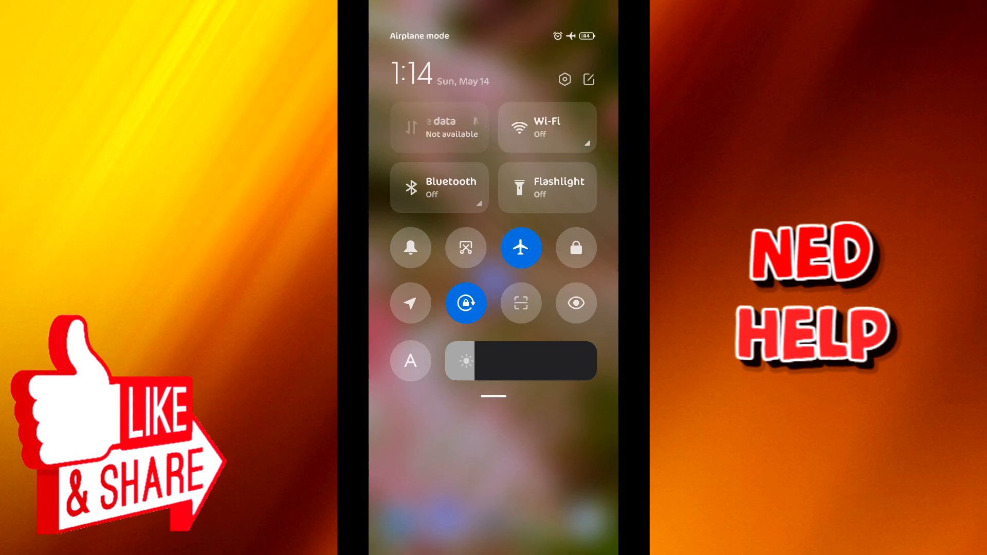
pyautogui.click(521, 247)
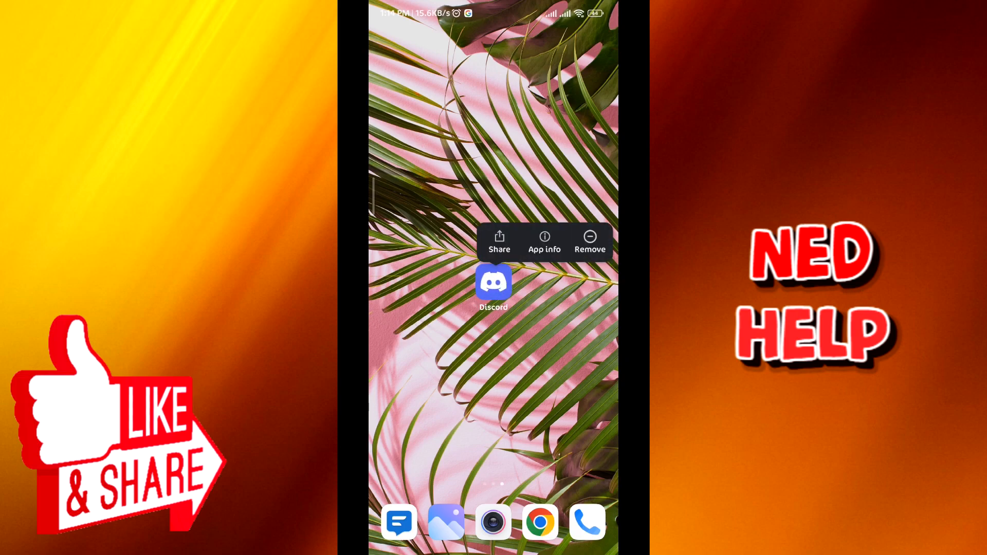
# Step: In Discord's App info, allow unrestricted data, set battery to No restrictions, and clear cache
pyautogui.click(544, 240)
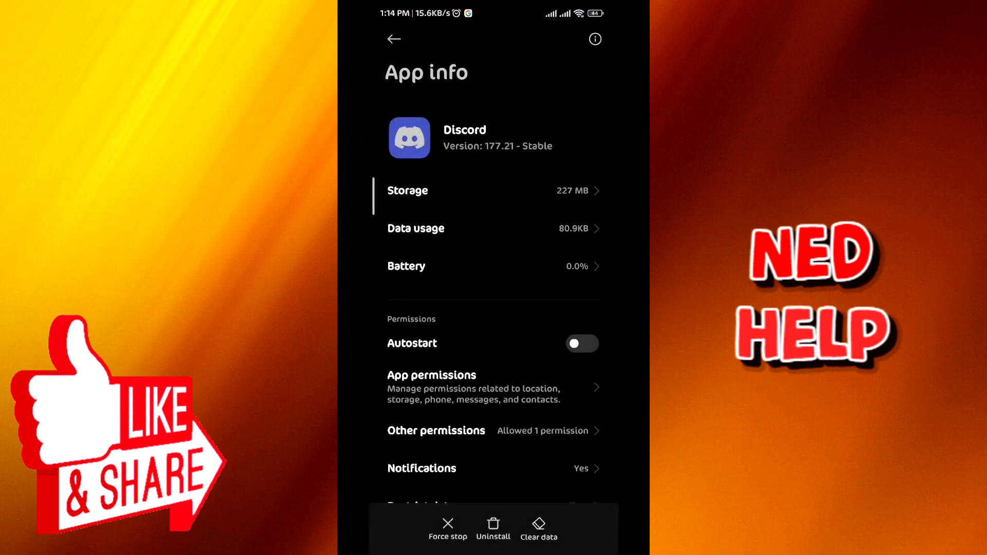
pyautogui.scroll(-3)
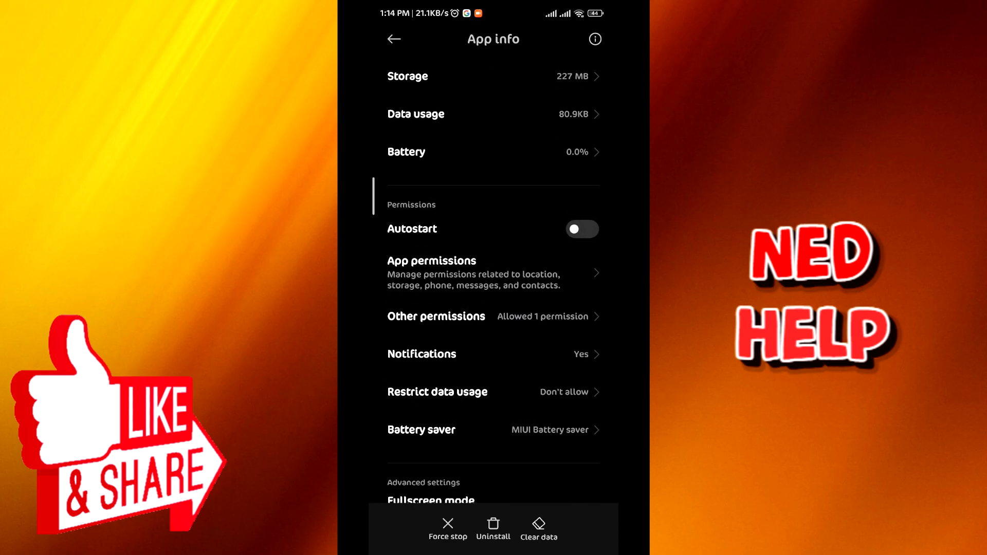
pyautogui.scroll(-3)
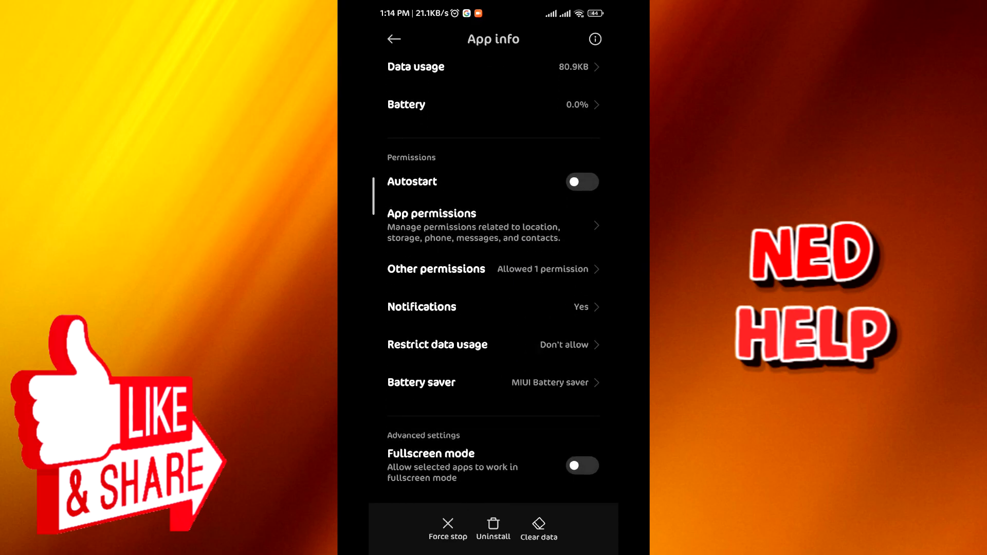
pyautogui.click(438, 344)
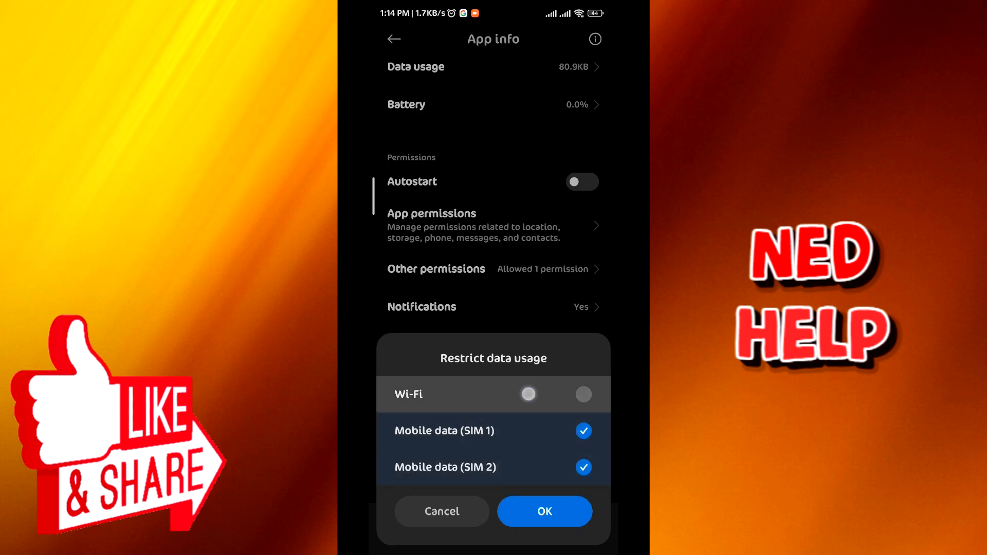
pyautogui.click(544, 512)
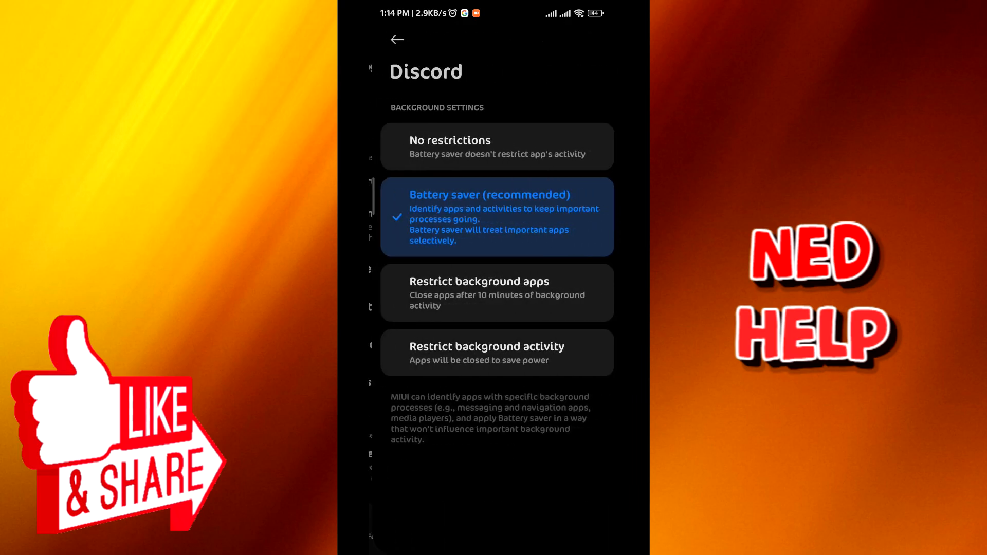
pyautogui.click(494, 146)
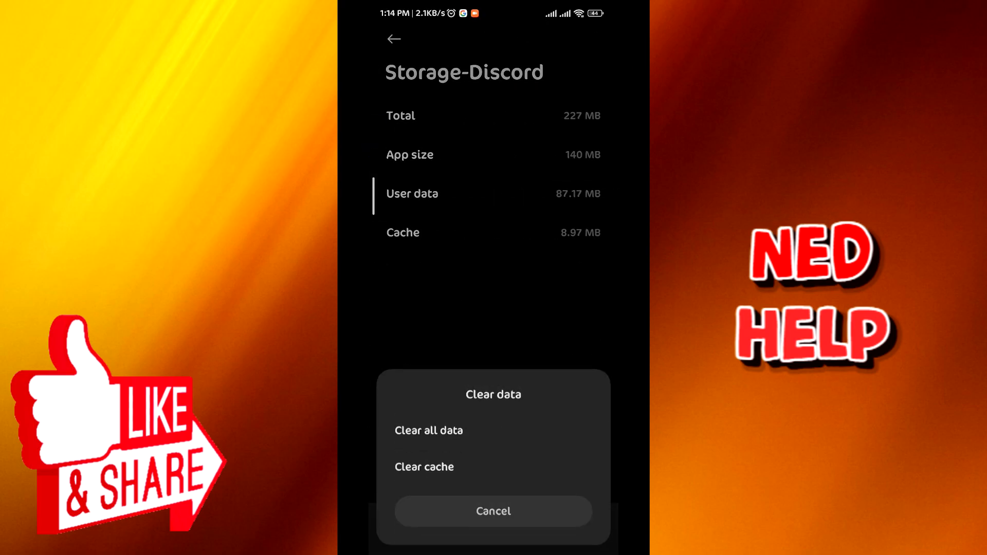
pyautogui.click(424, 466)
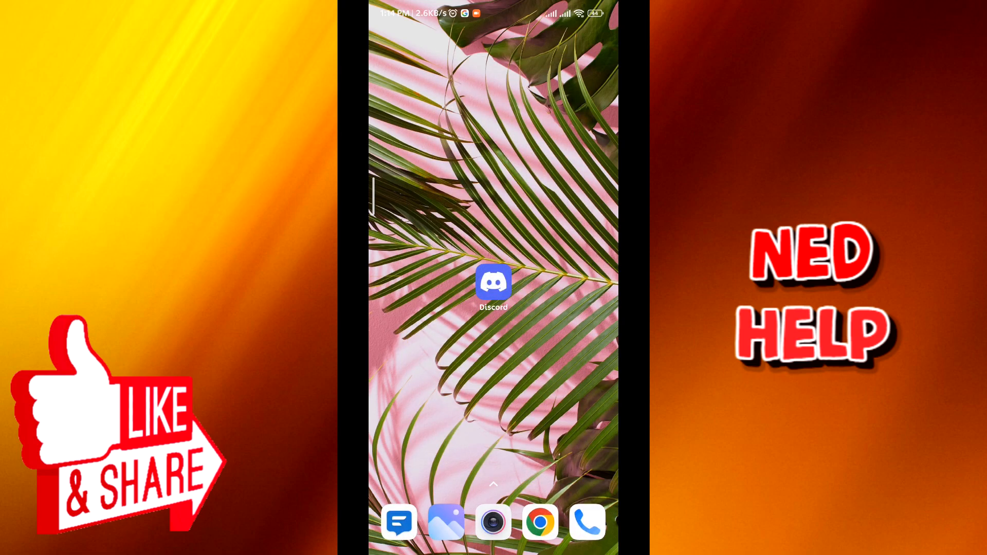
# Step: Relaunch Discord and open #sample, now connected with its messages loaded
pyautogui.click(493, 282)
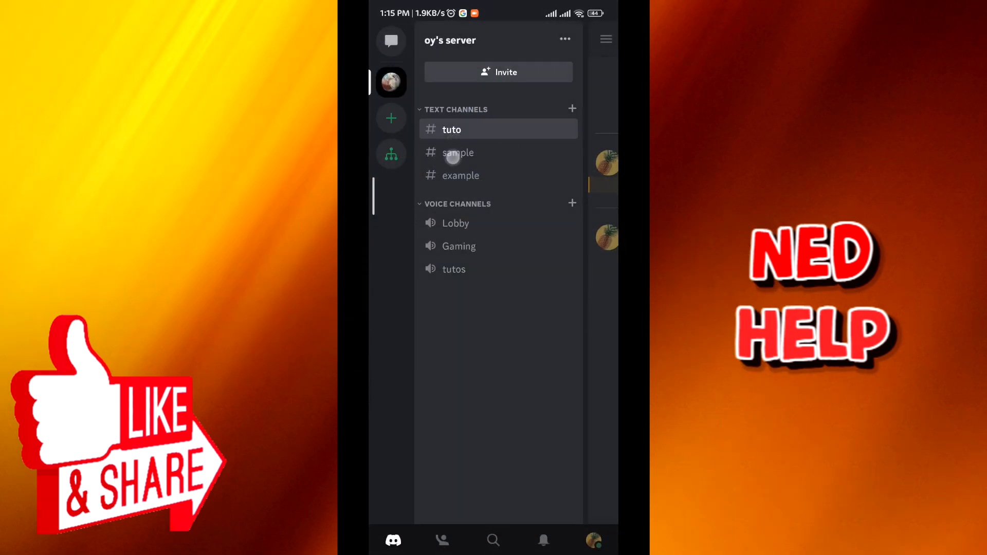
pyautogui.click(462, 153)
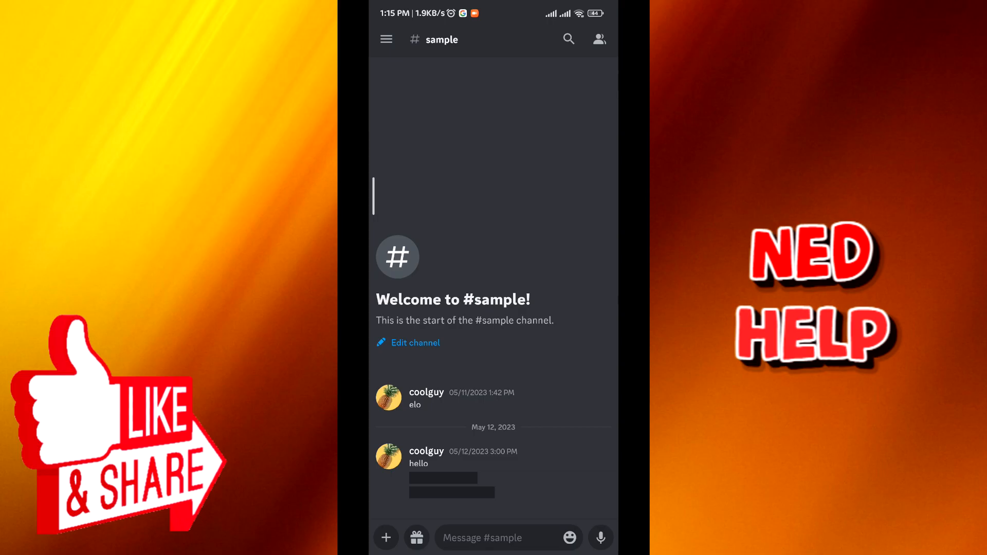